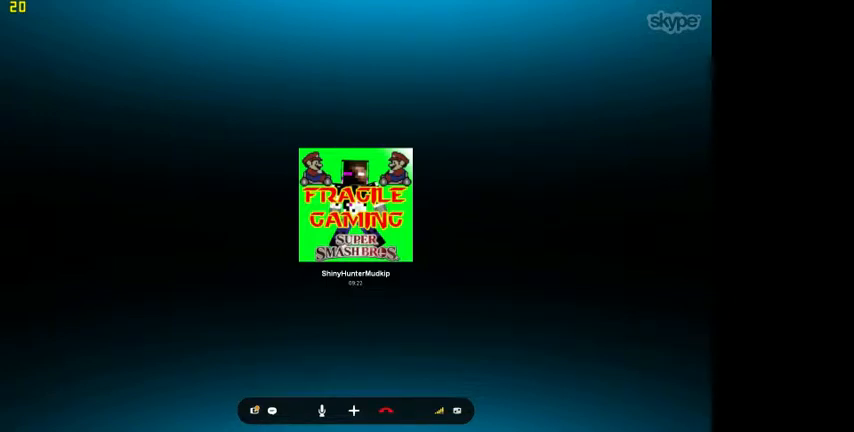
{"action": "mouse_move", "coordinate": [234, 156]}
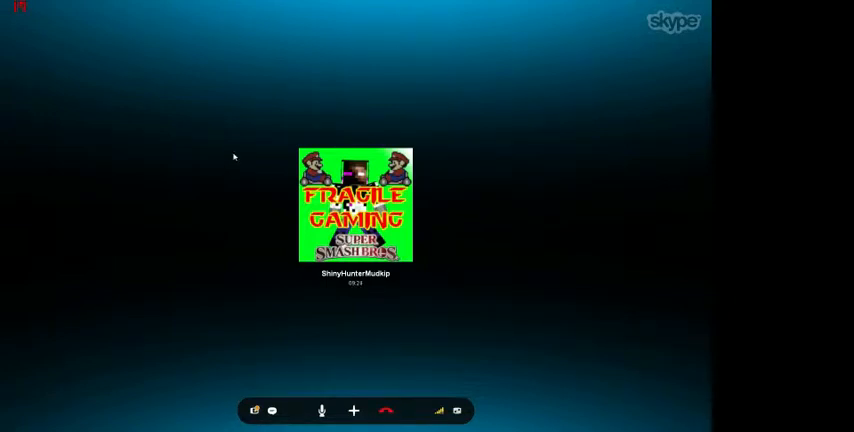